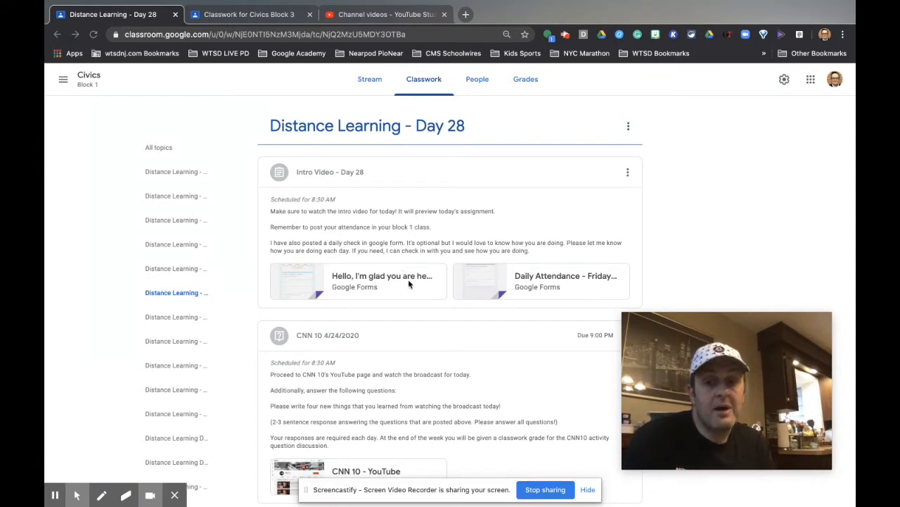
scroll("down", 3)
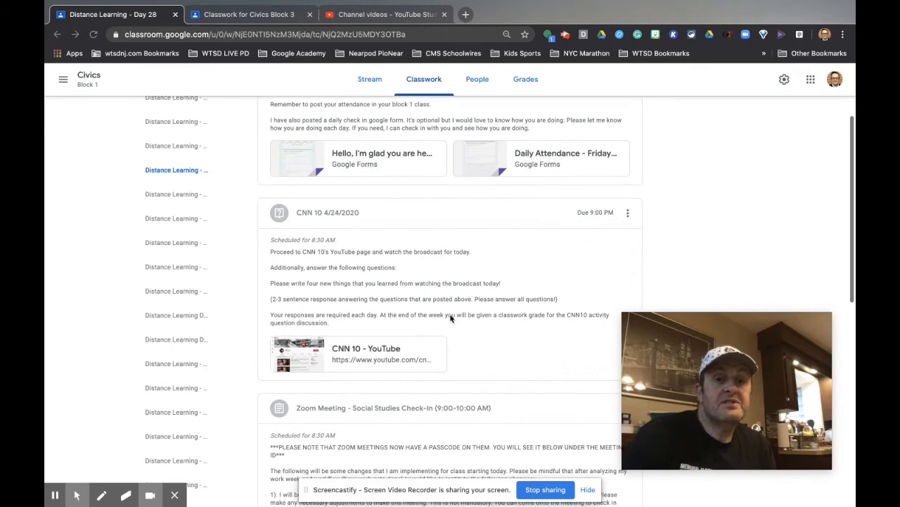
scroll("down", 3)
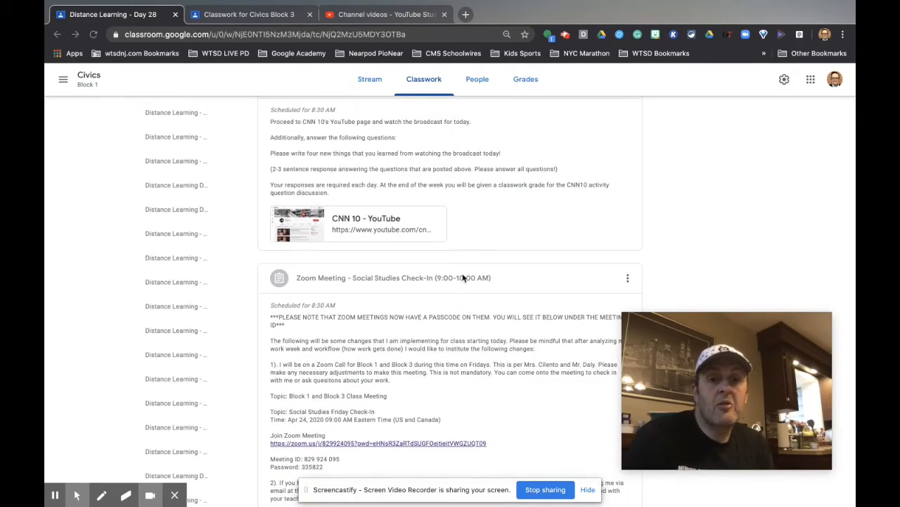
scroll("down", 3)
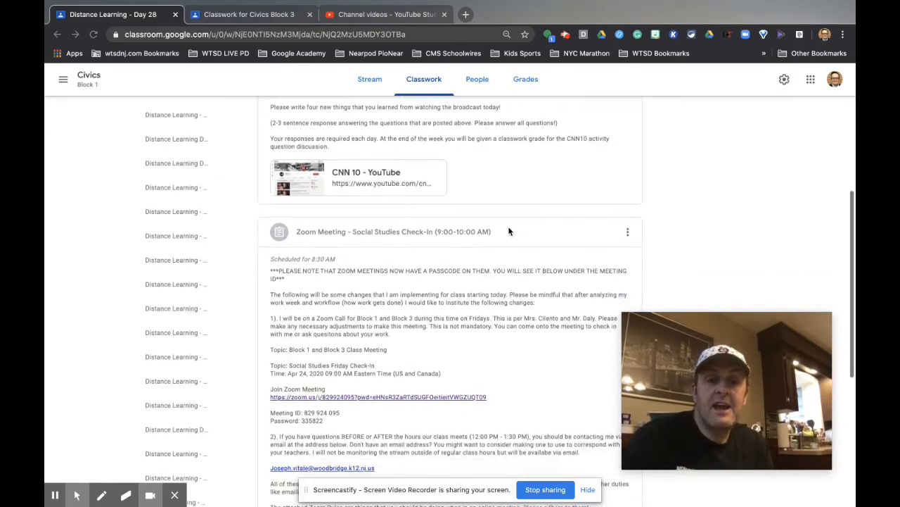
scroll("down", 3)
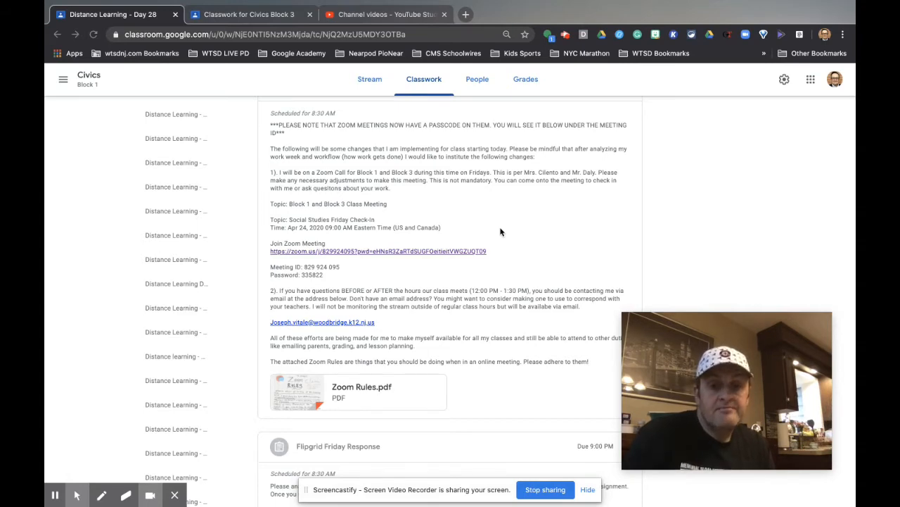
scroll("down", 3)
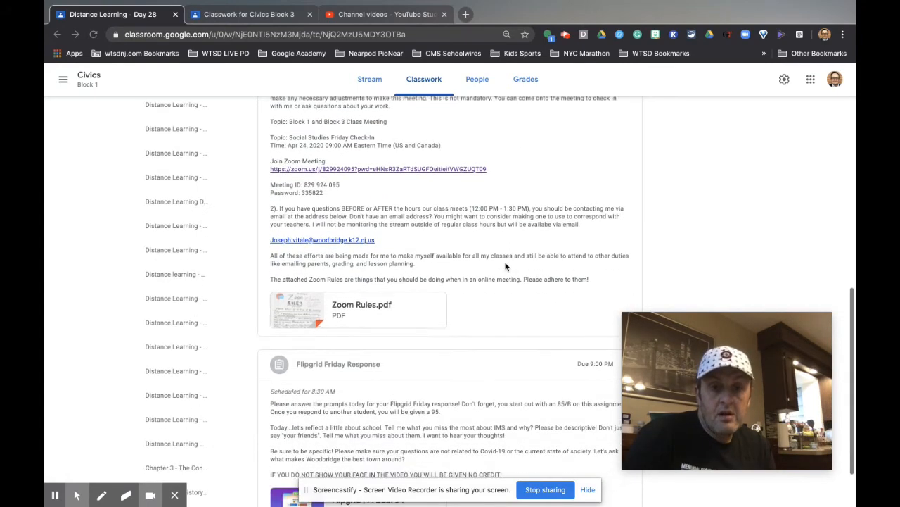
scroll("down", 3)
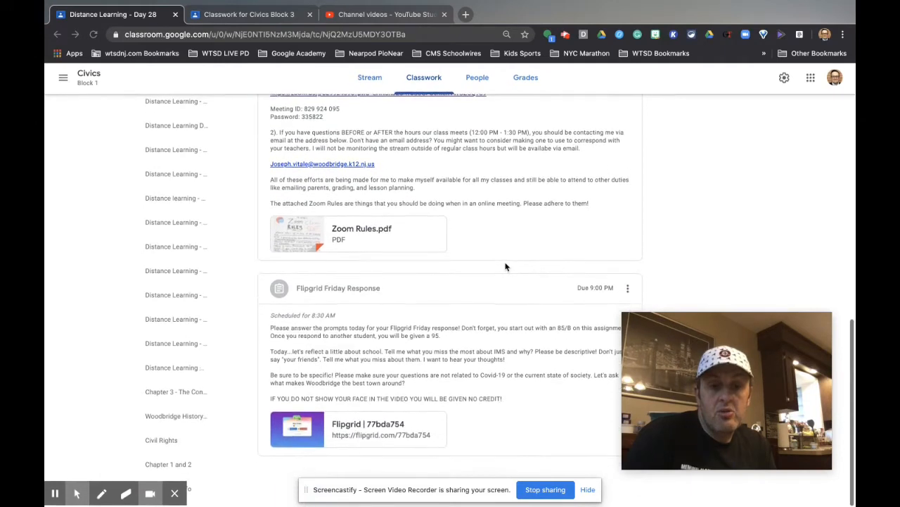